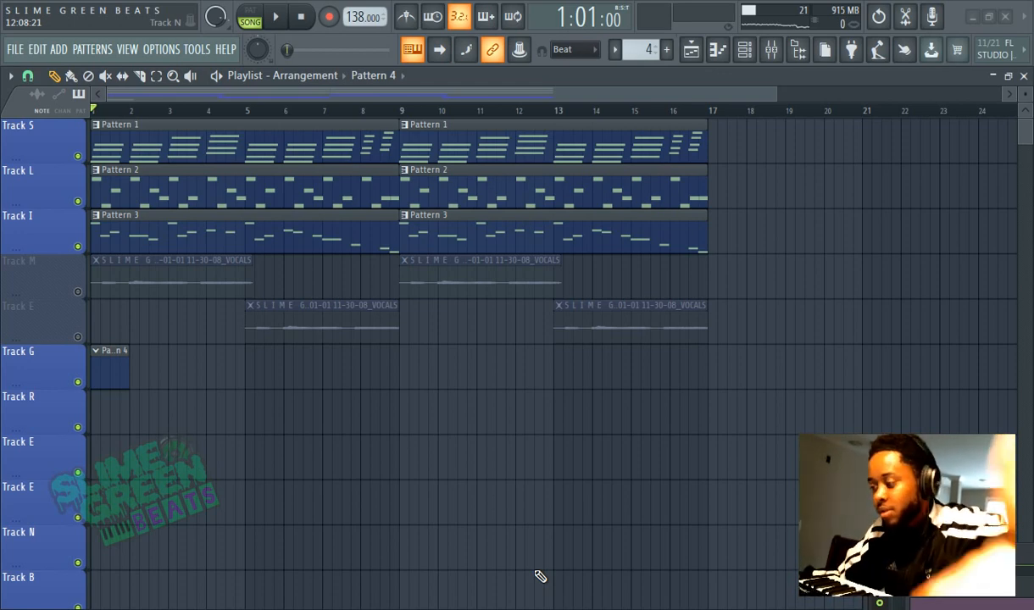
pyautogui.moveTo(531, 559)
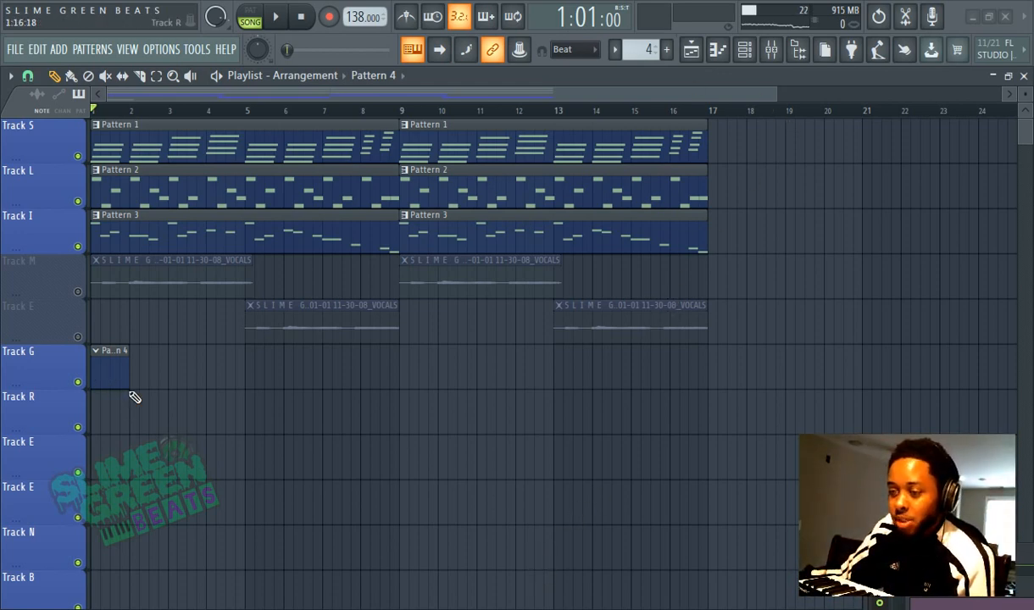
# - Drag the Pattern 4 clip's right edge to bar 9 and show the Channel Rack
pyautogui.moveTo(127, 368); pyautogui.dragTo(394, 369)
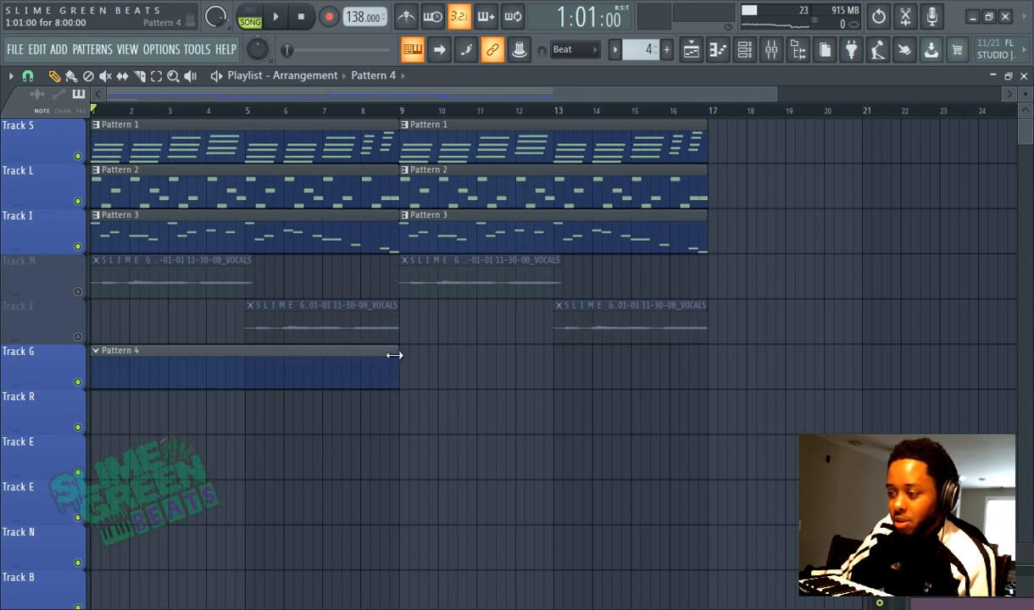
pyautogui.click(246, 350)
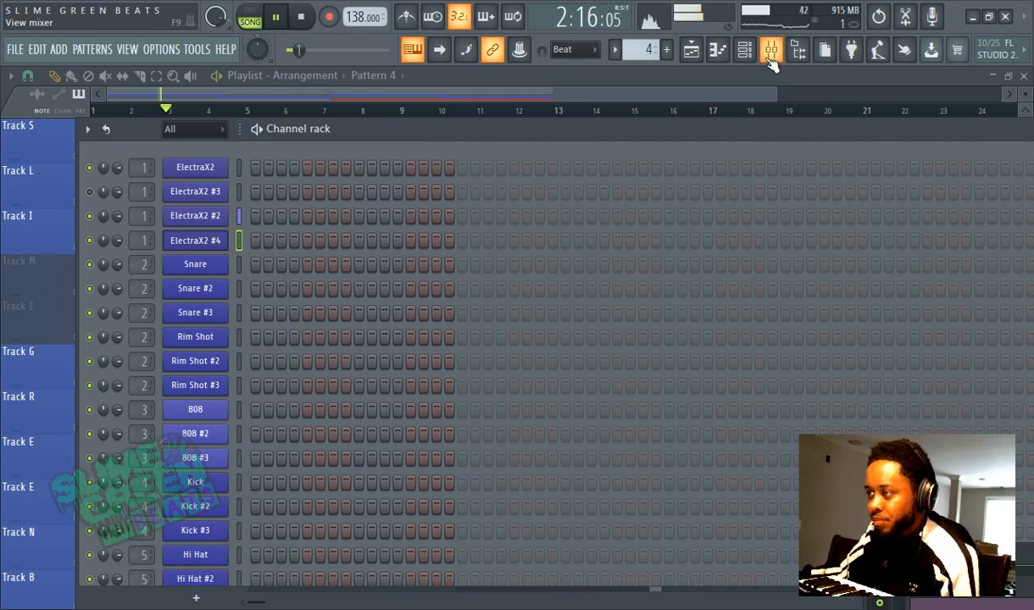
# - Show the mixer from the toolbar's View Mixer button
pyautogui.click(777, 49)
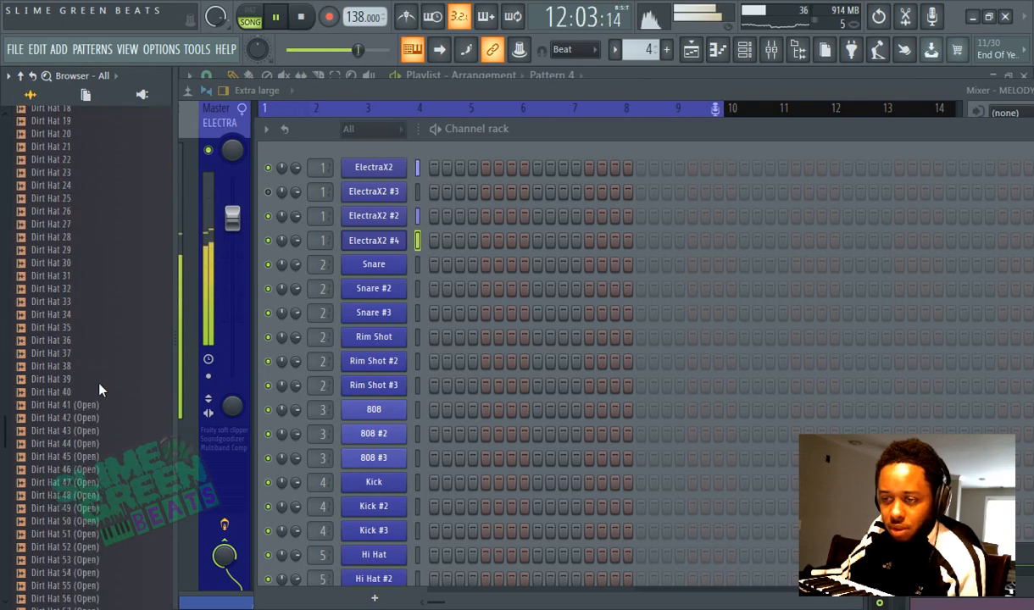
# - Preview Dirt Hat samples, load Dirt Hat 41 (Open) onto Open Hat, and open its settings
pyautogui.scroll(-3)
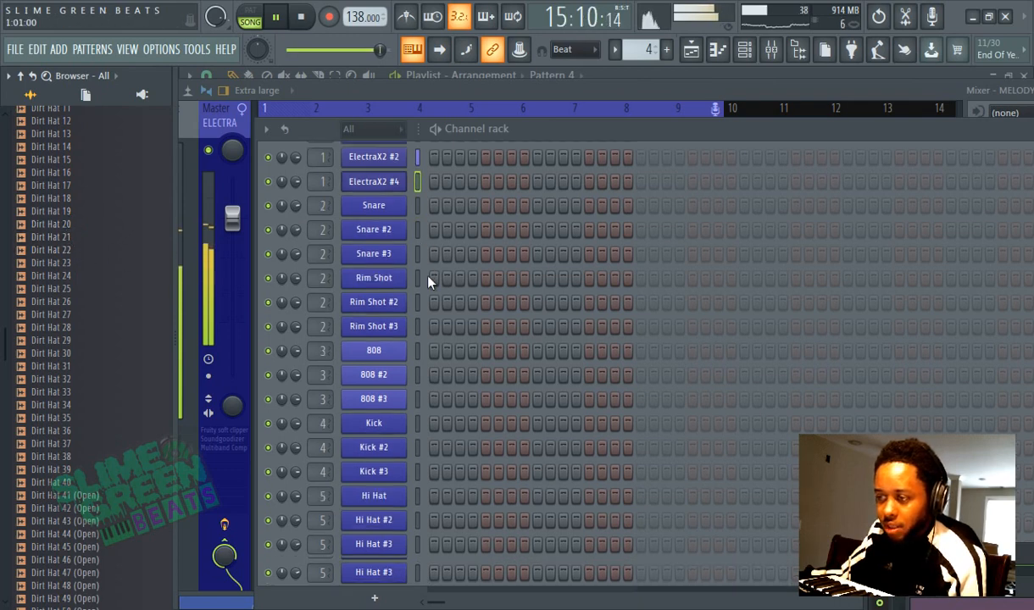
pyautogui.scroll(-3)
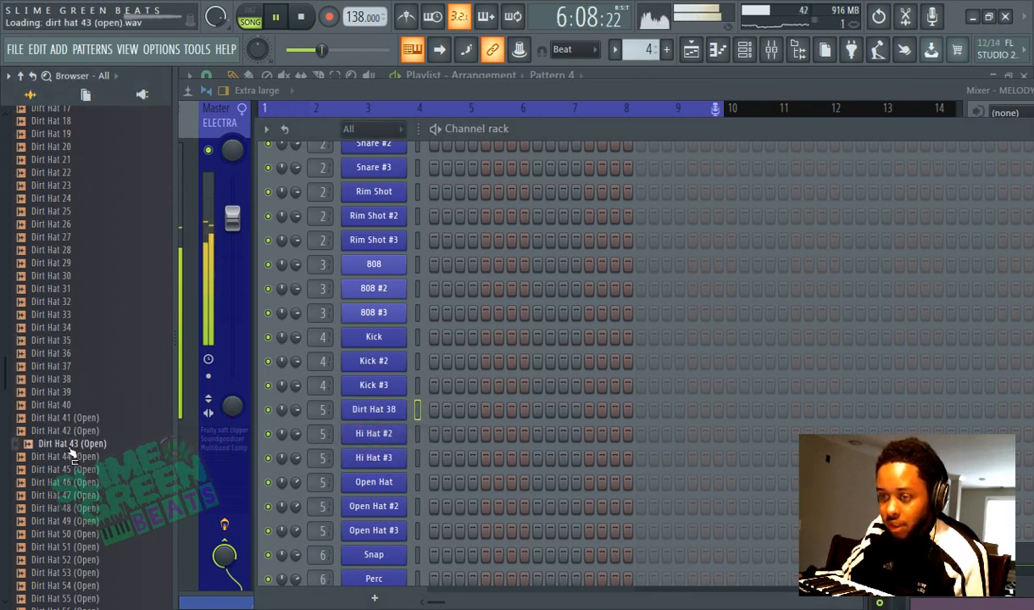
pyautogui.click(67, 482)
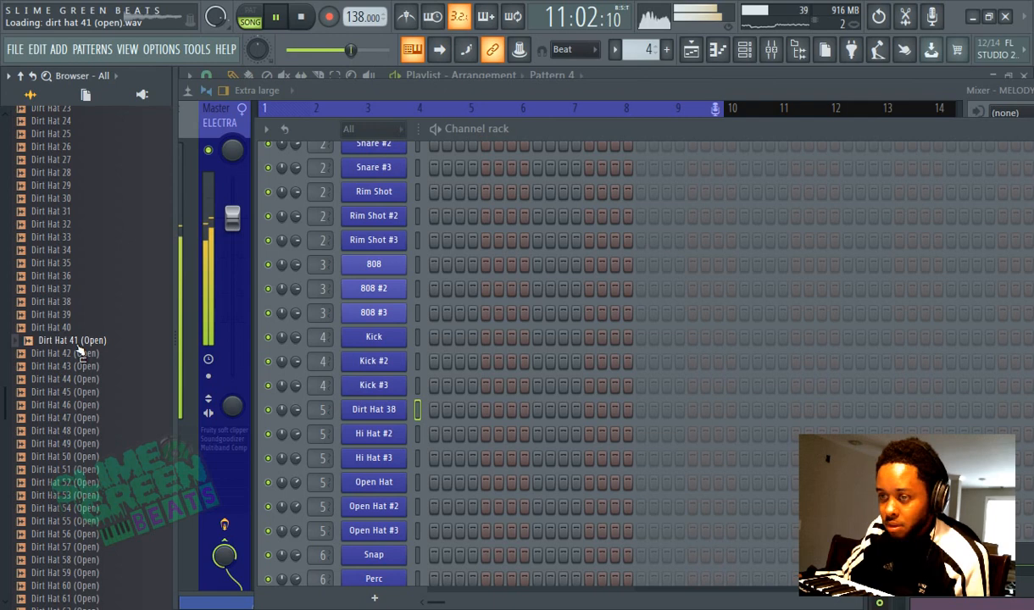
pyautogui.moveTo(72, 340); pyautogui.dragTo(390, 508)
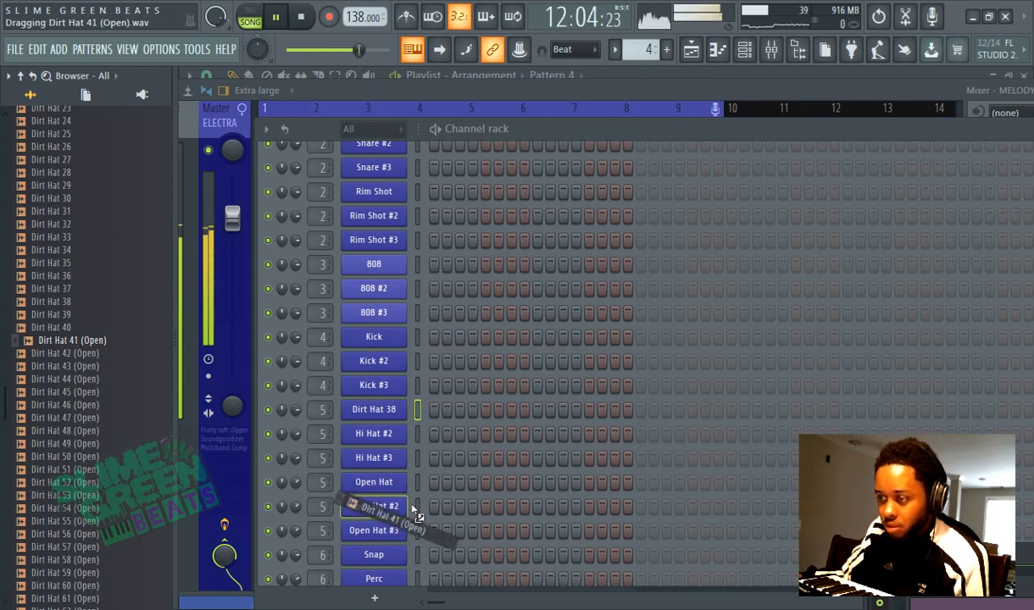
pyautogui.doubleClick(373, 506)
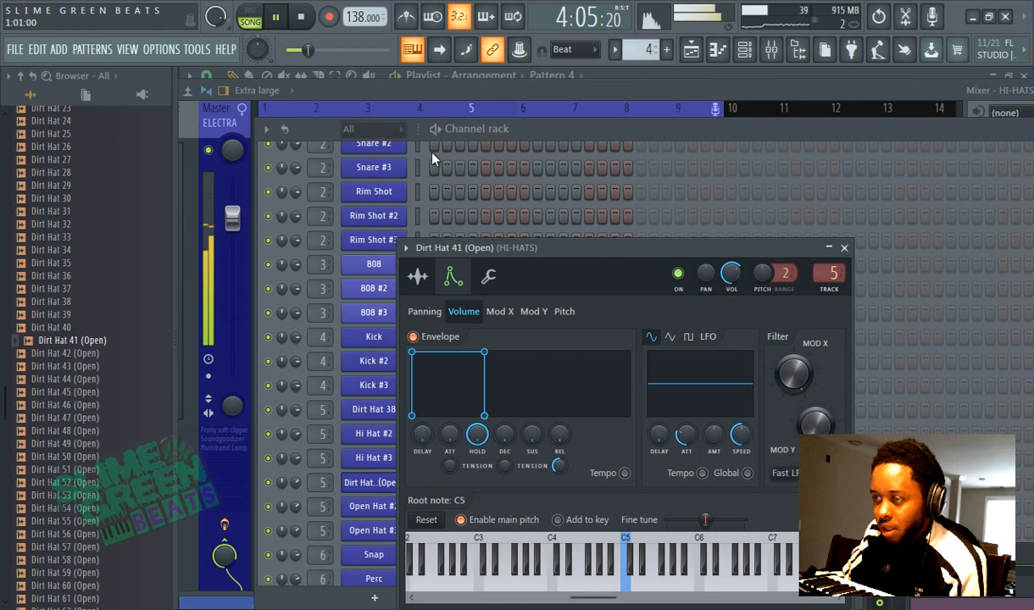
# - Close the open hat's Channel Settings window
pyautogui.click(844, 247)
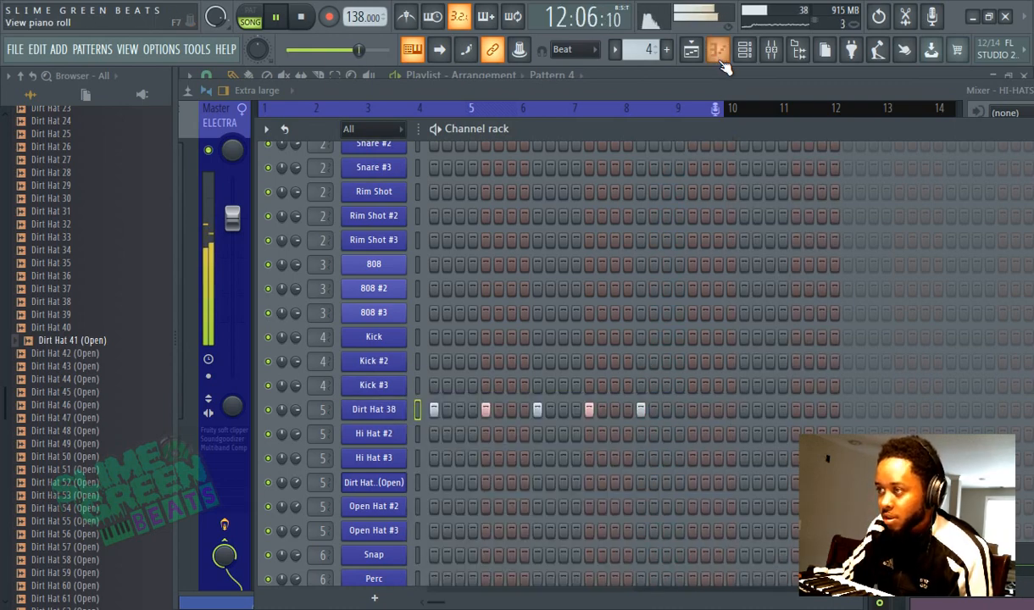
# - Open the Dirt Hat 38 hi-hat notes in the Piano Roll
pyautogui.click(715, 49)
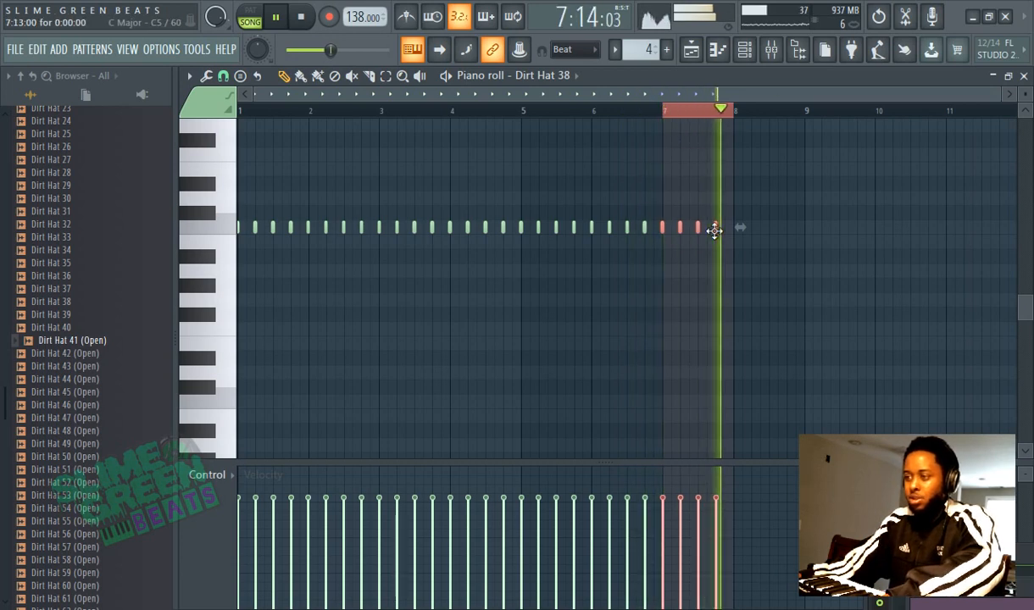
pyautogui.click(741, 50)
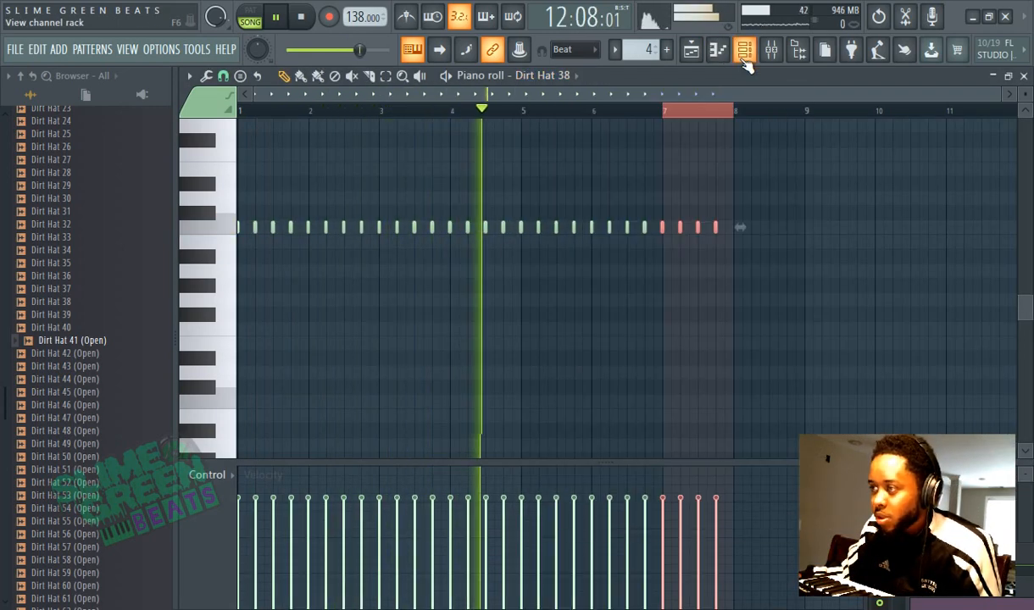
pyautogui.click(739, 48)
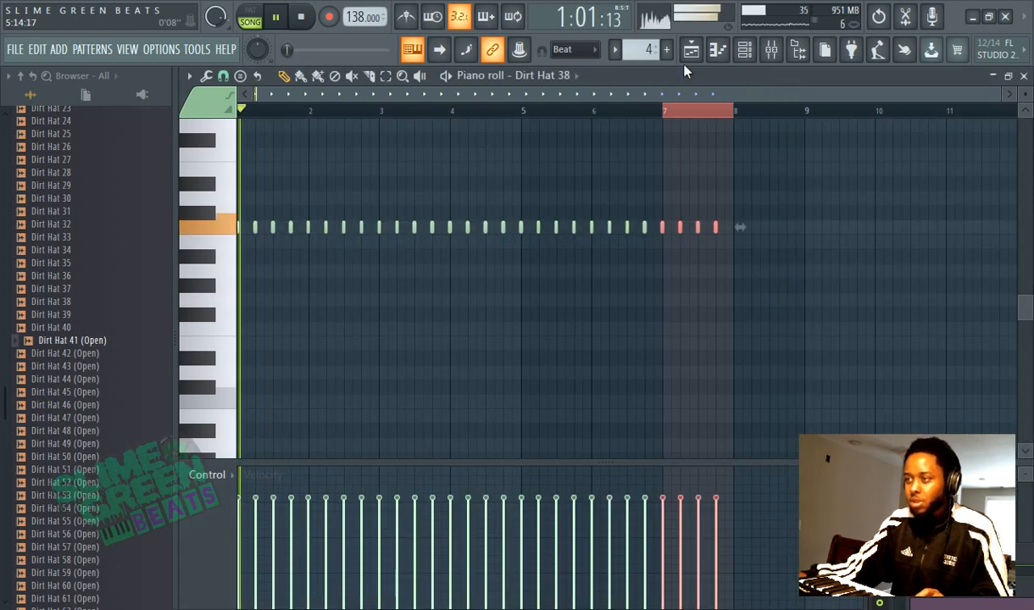
pyautogui.click(689, 49)
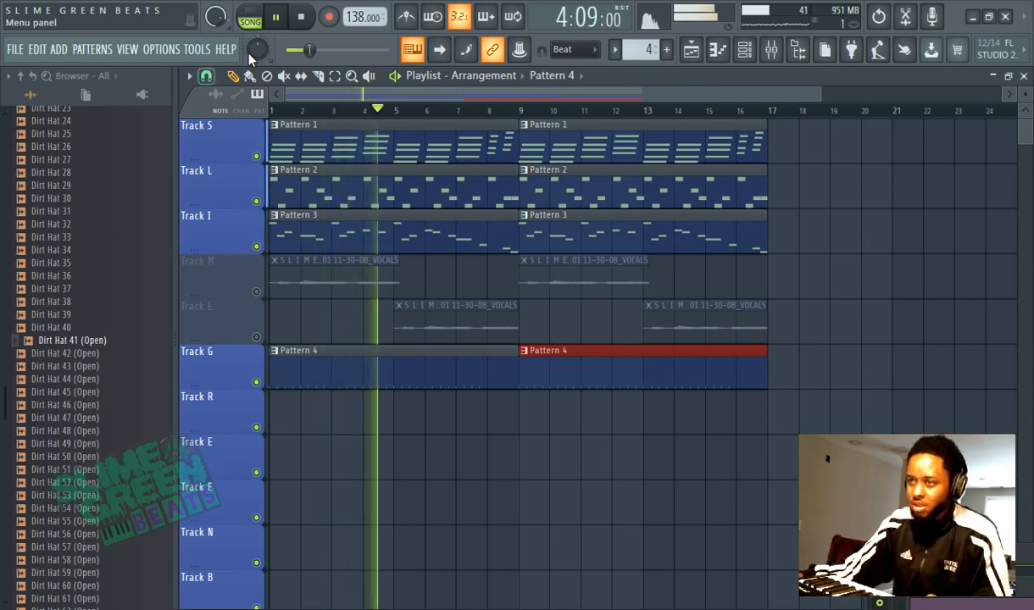
pyautogui.click(298, 18)
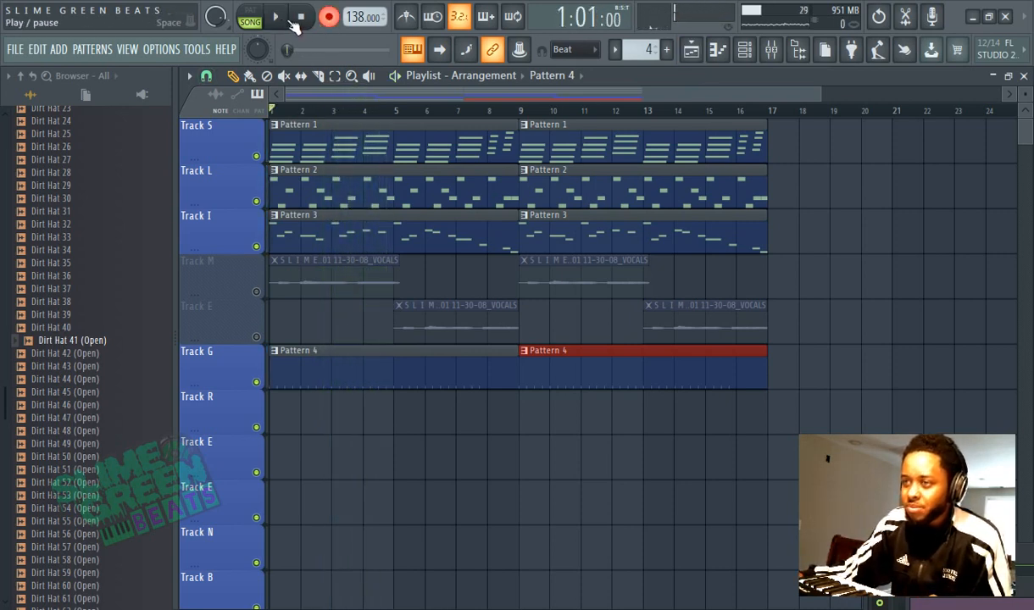
pyautogui.click(275, 17)
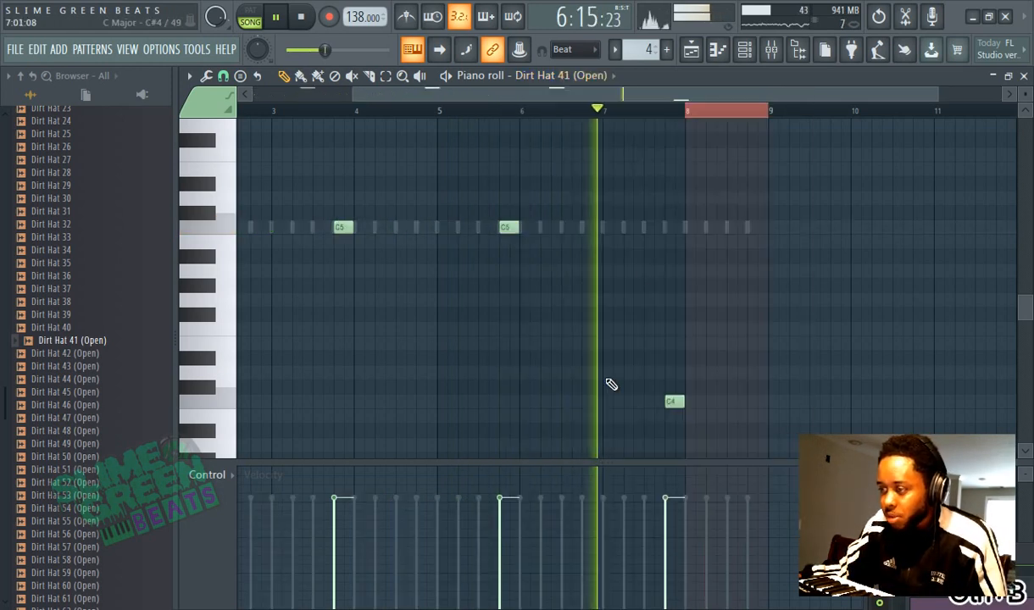
# - Draw a pitched open hi-hat note for Dirt Hat 41 (Open)
pyautogui.click(203, 361)
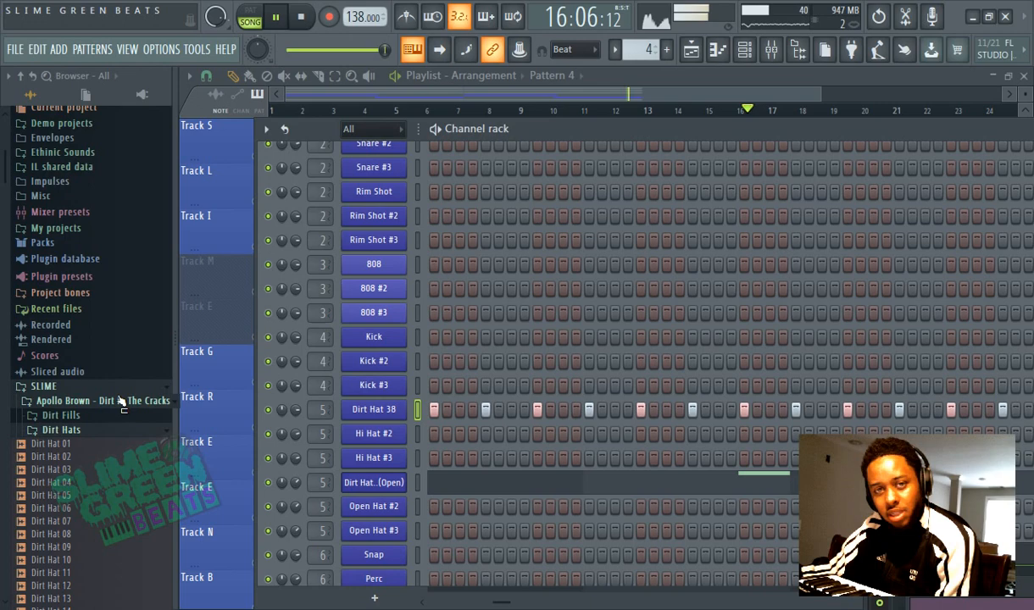
pyautogui.scroll(-3)
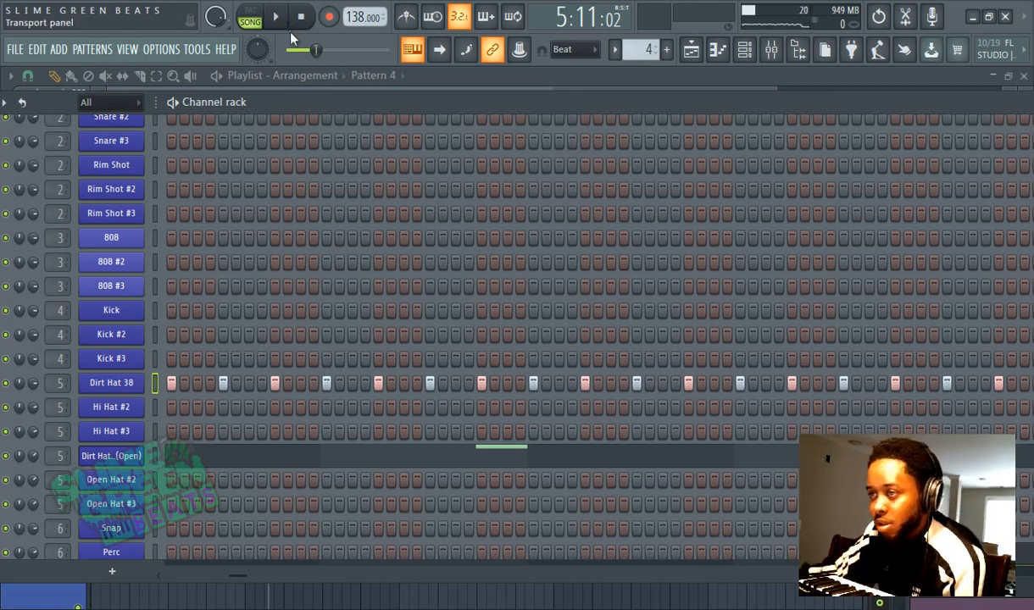
pyautogui.click(276, 19)
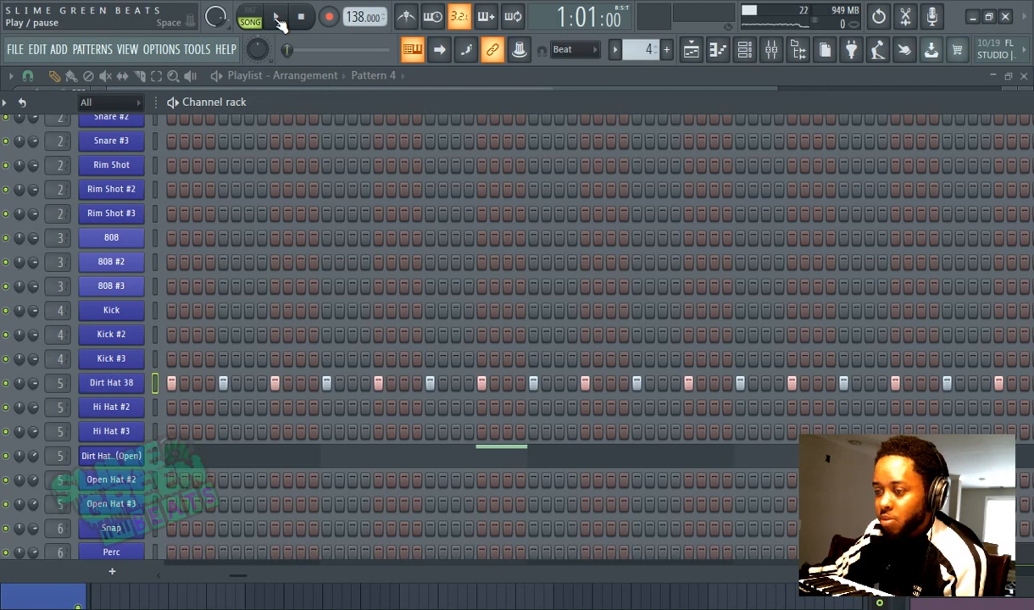
pyautogui.click(278, 19)
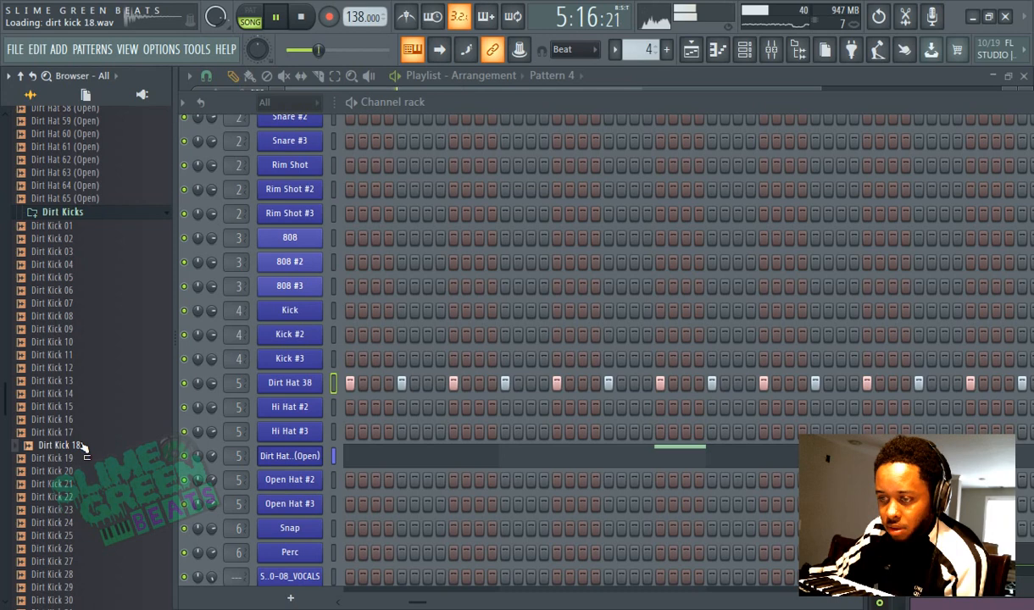
# - Preview Dirt Kicks samples and load Dirt Kick 15 onto a kick channel
pyautogui.click(52, 458)
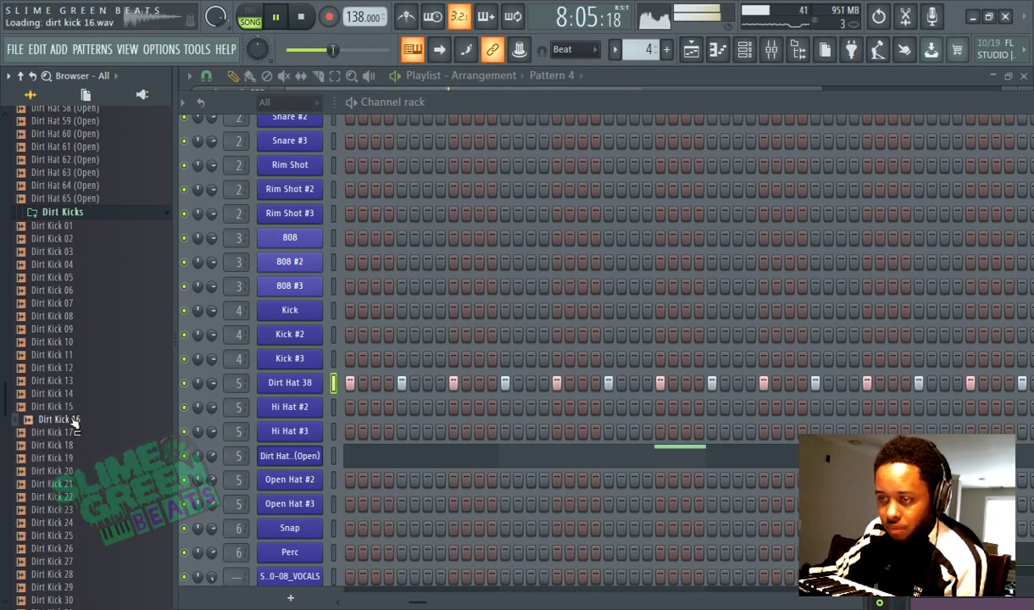
pyautogui.moveTo(51, 406); pyautogui.dragTo(330, 366)
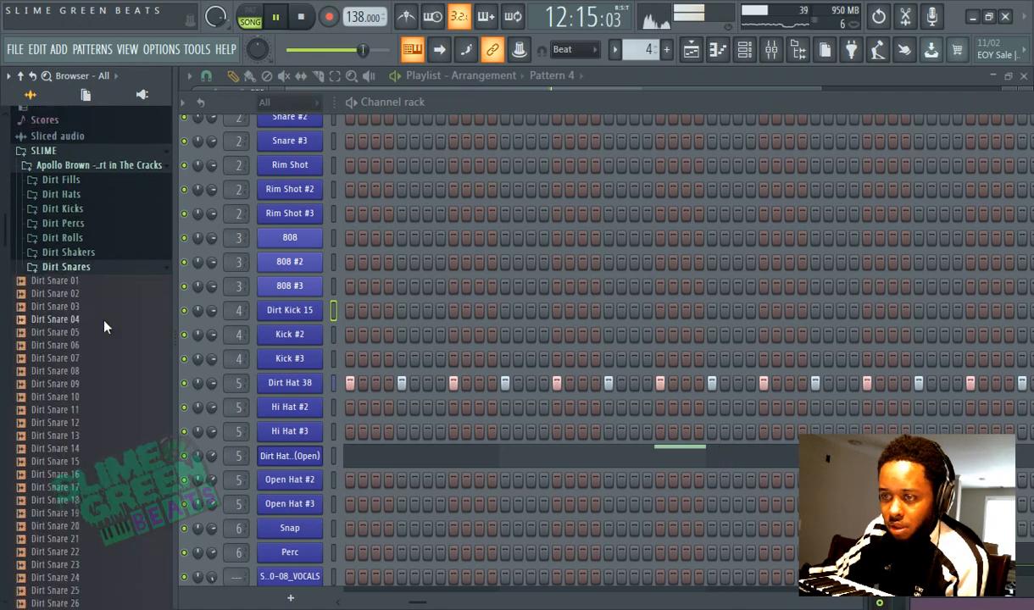
pyautogui.scroll(-3)
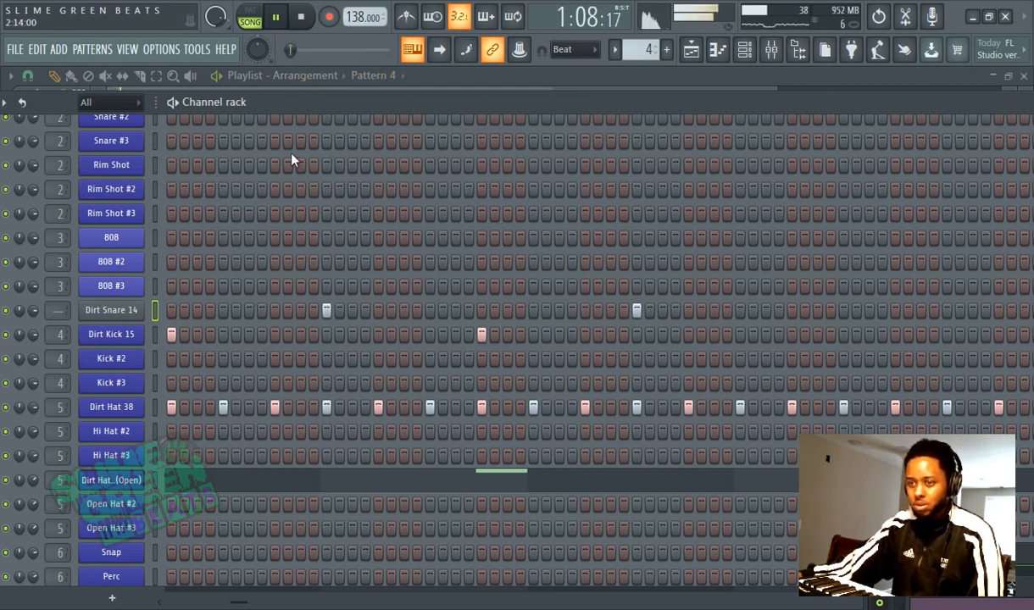
# - Show the Playlist, switch to another 142 BPM project, and display its channel rack
pyautogui.click(684, 49)
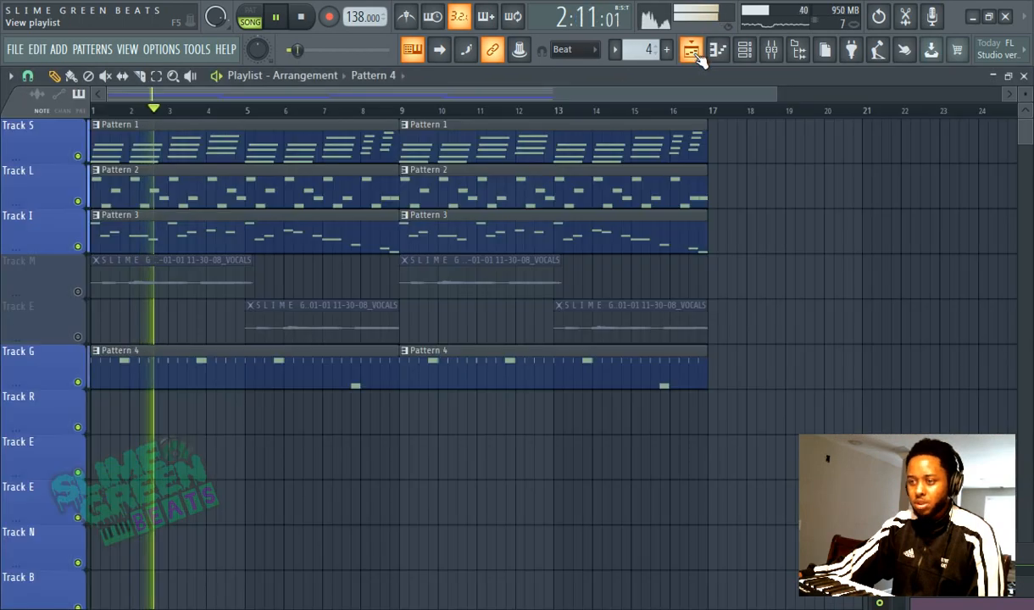
pyautogui.click(691, 49)
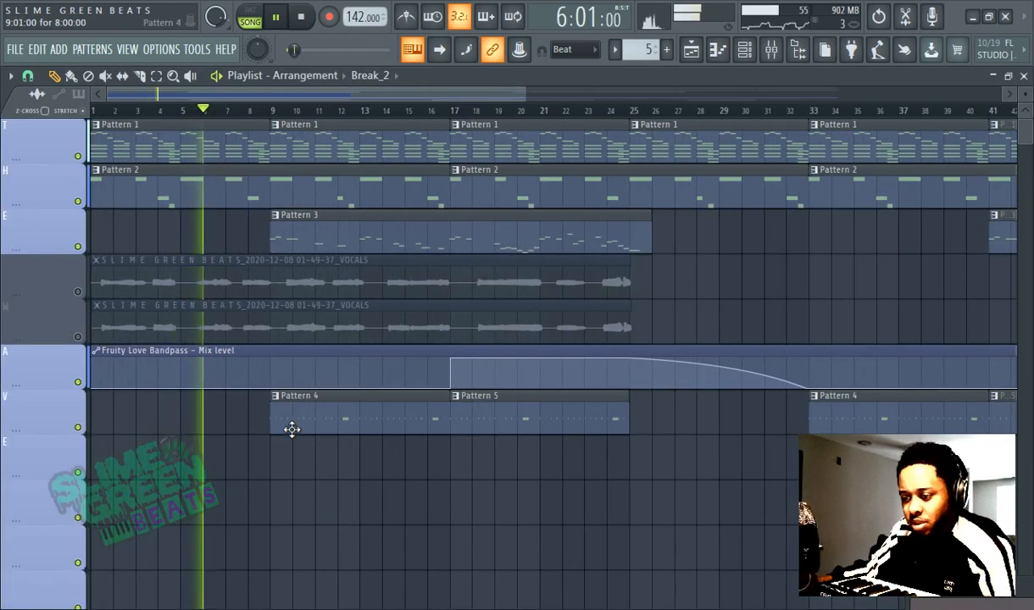
pyautogui.click(743, 50)
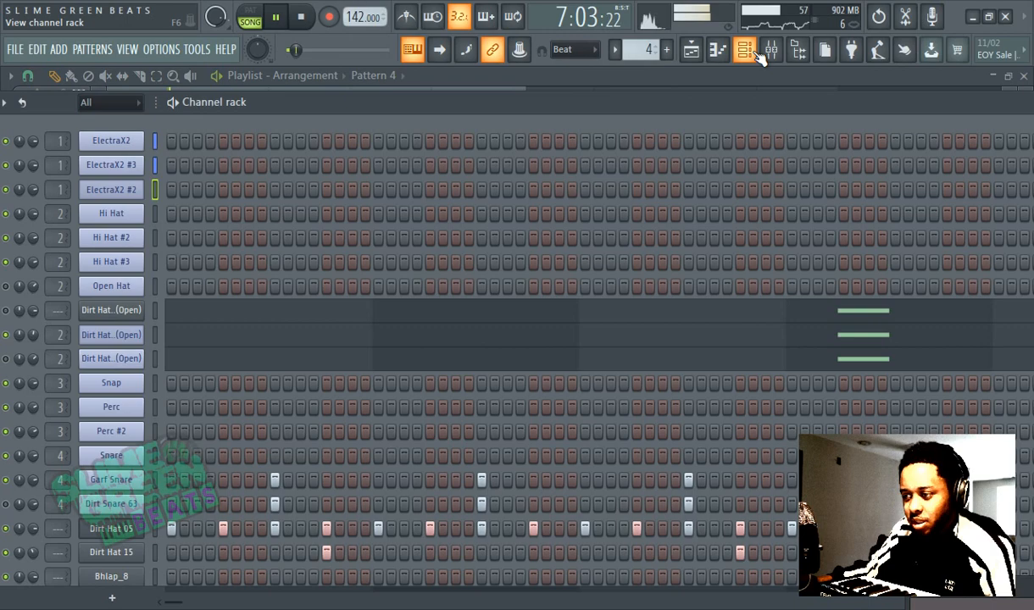